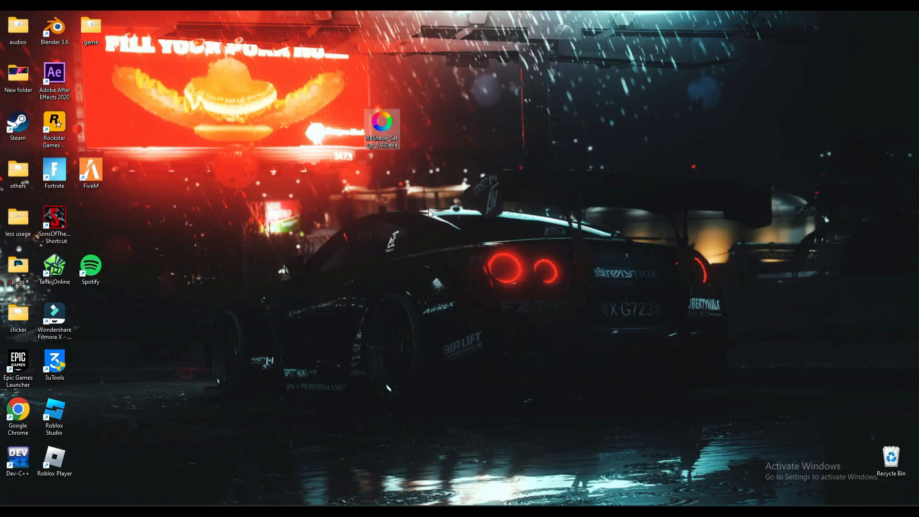
mouse_move(113, 194)
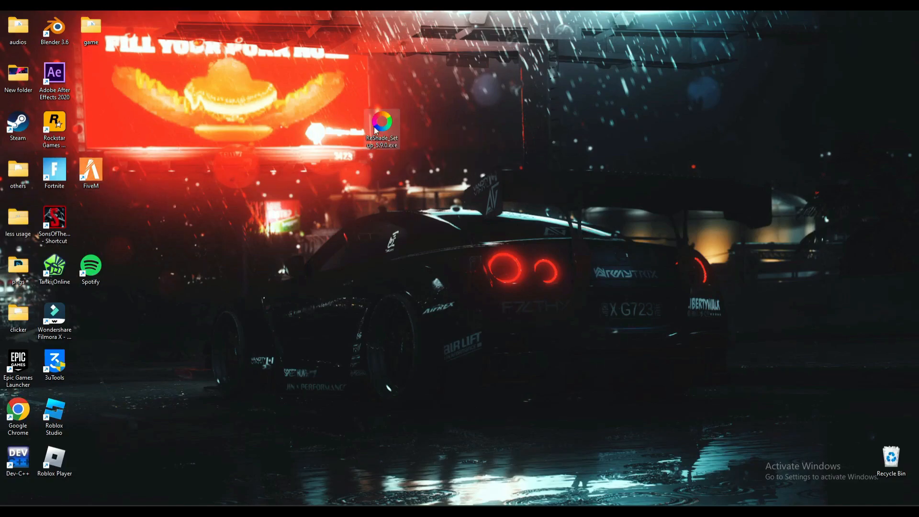
mouse_move(435, 322)
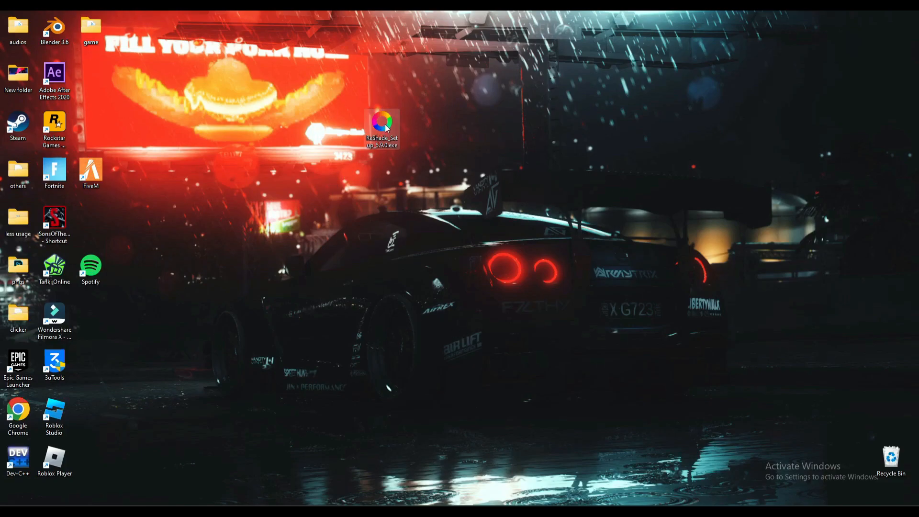
mouse_move(354, 190)
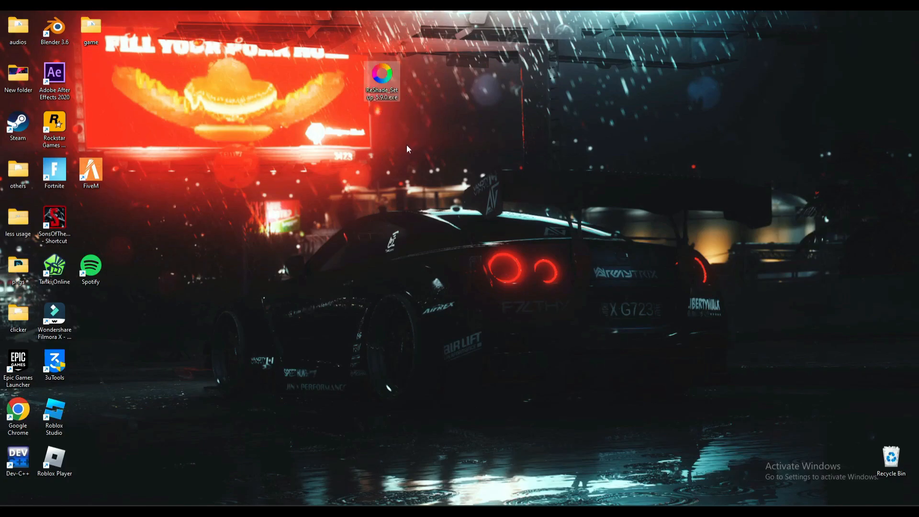
mouse_move(402, 155)
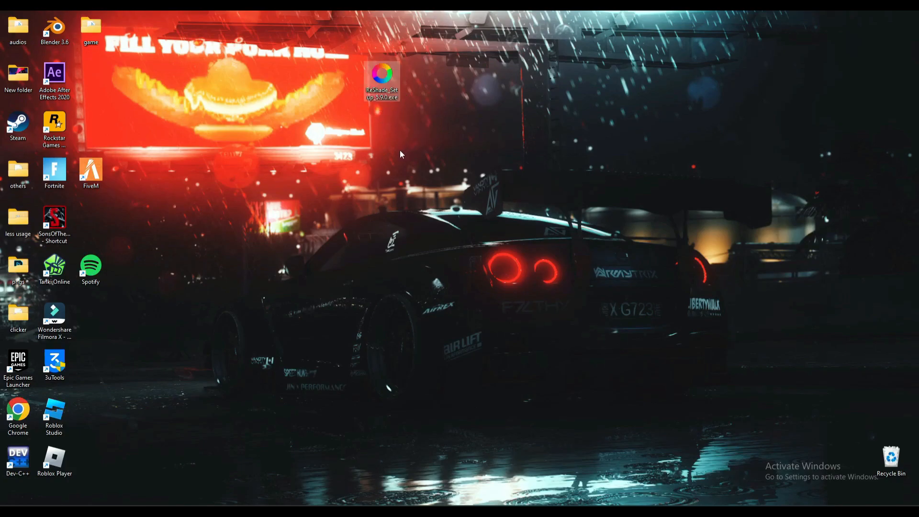
mouse_move(474, 96)
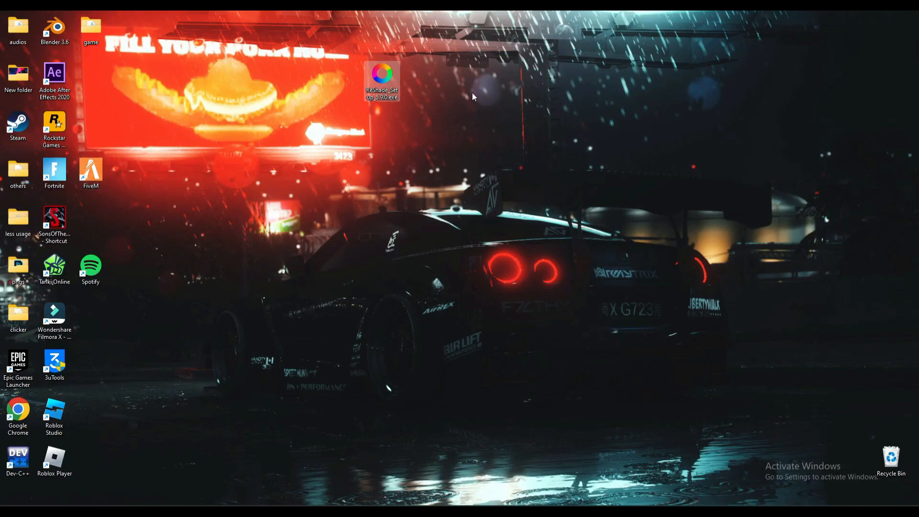
- Launch ReShade Setup and open the GTAV folder on WD Games (E:) beside it
double_click(381, 73)
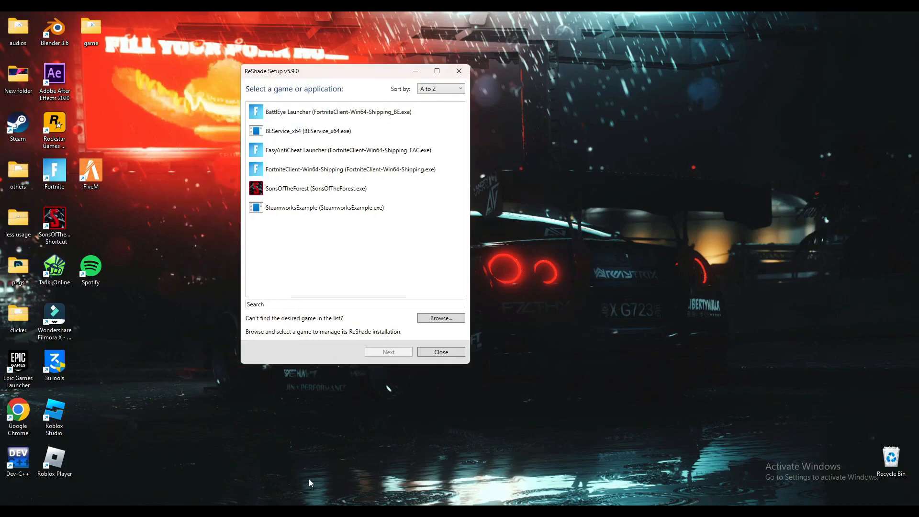
click(441, 318)
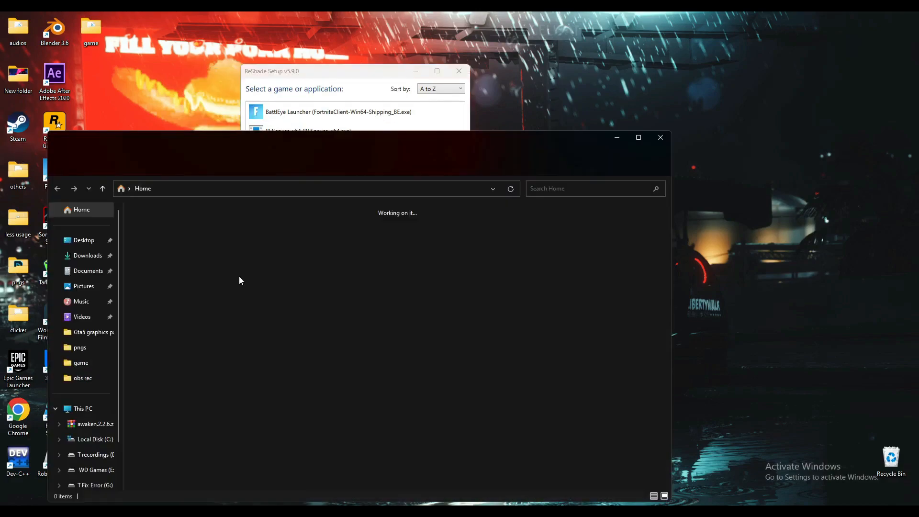
click(95, 470)
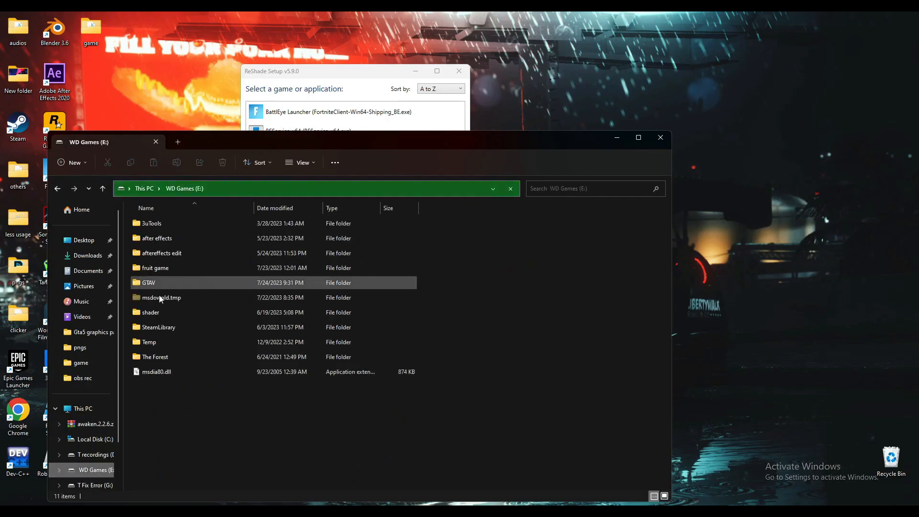
double_click(148, 282)
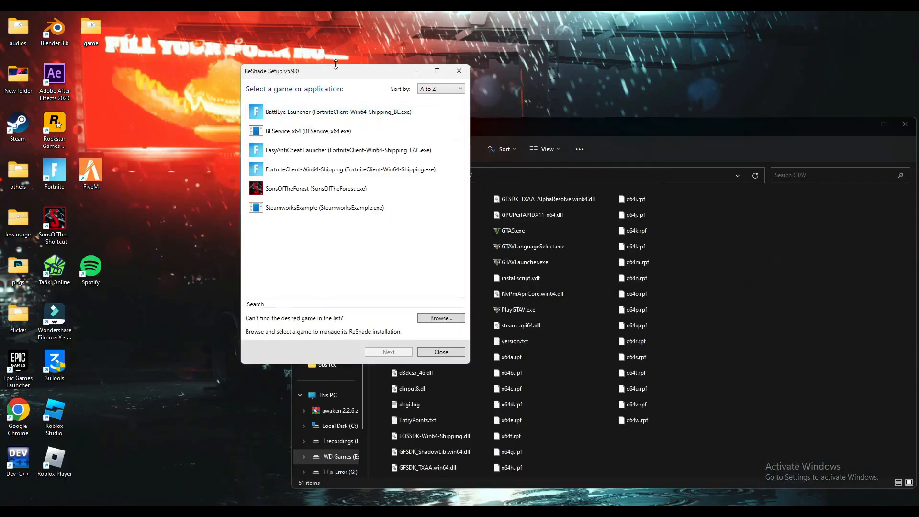
drag(336, 71, 228, 63)
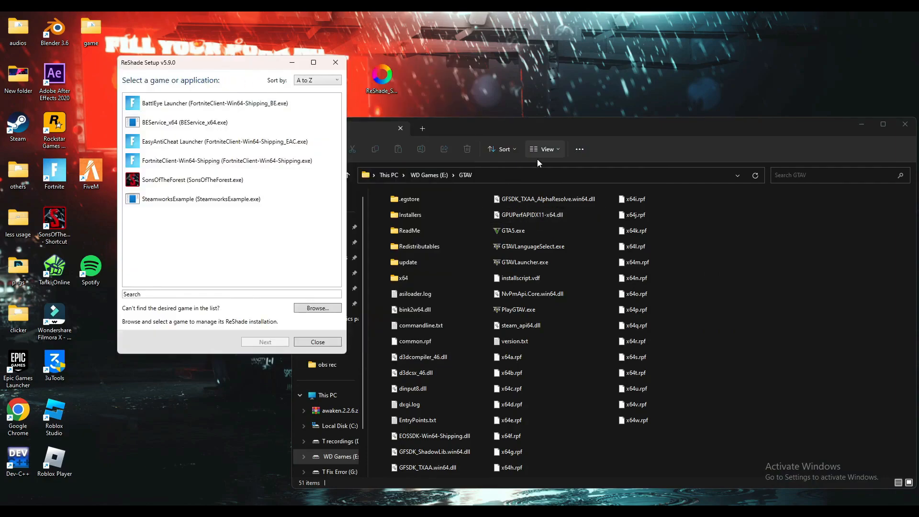
mouse_move(168, 278)
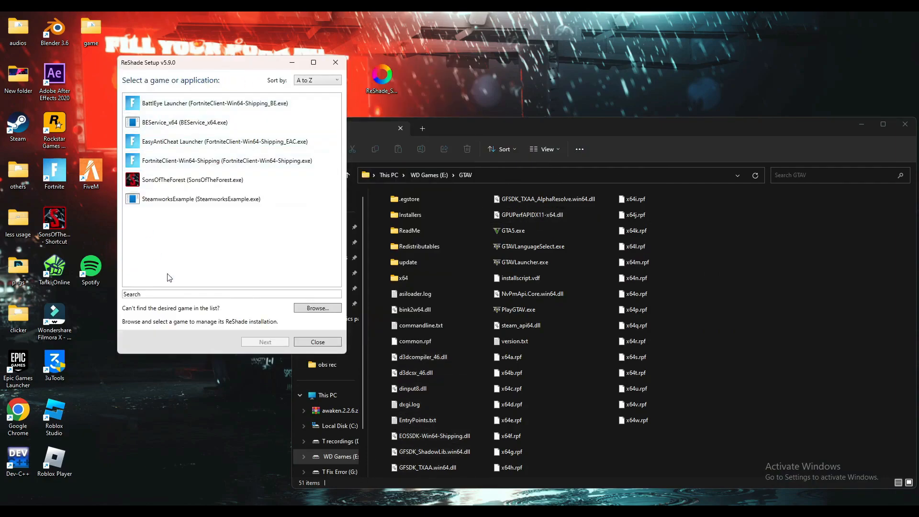
- Target GTA5.exe from the GTAV folder with the DirectX 10/11/12 rendering API
click(317, 308)
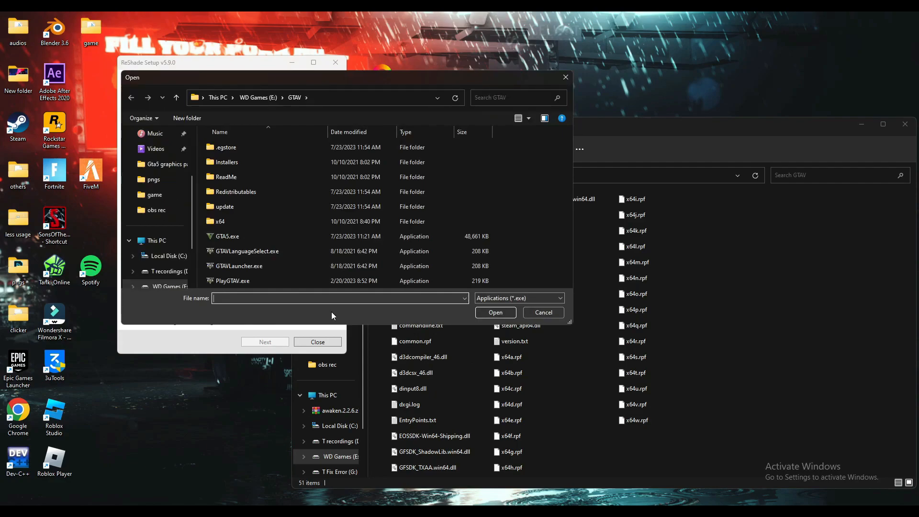
click(228, 236)
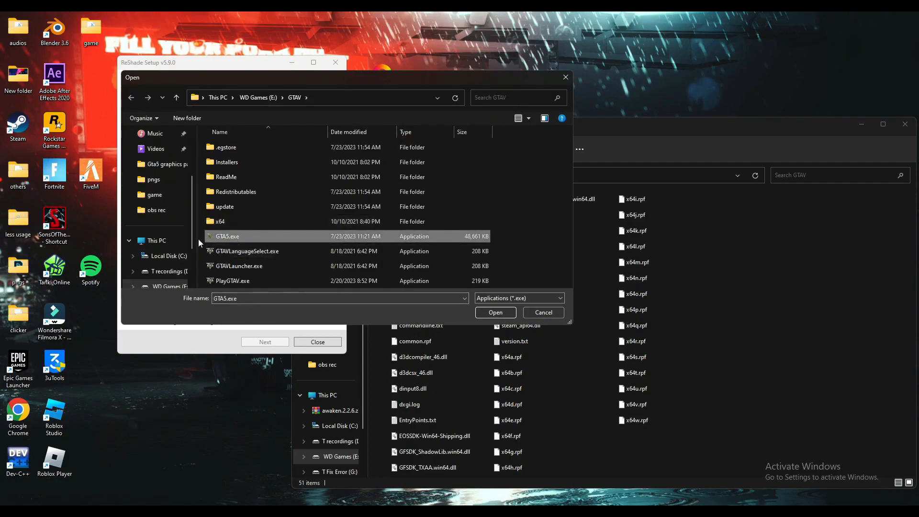
mouse_move(316, 314)
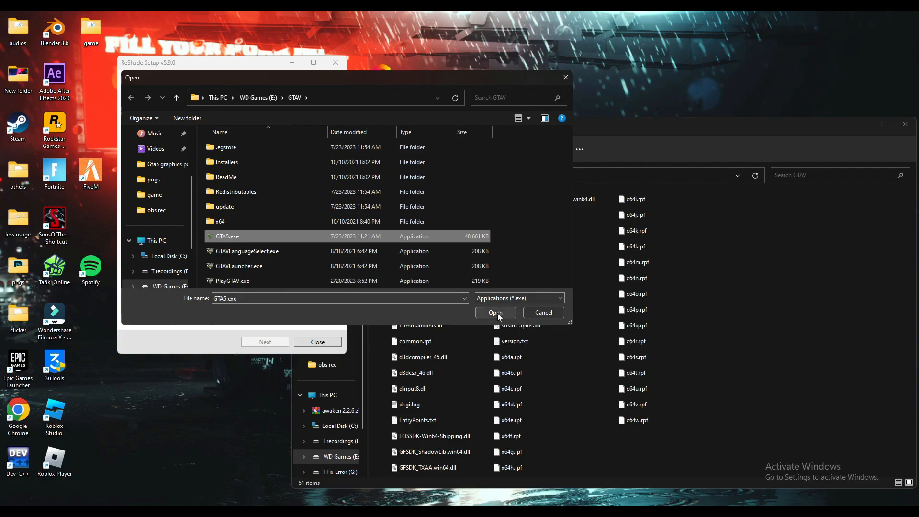
click(495, 312)
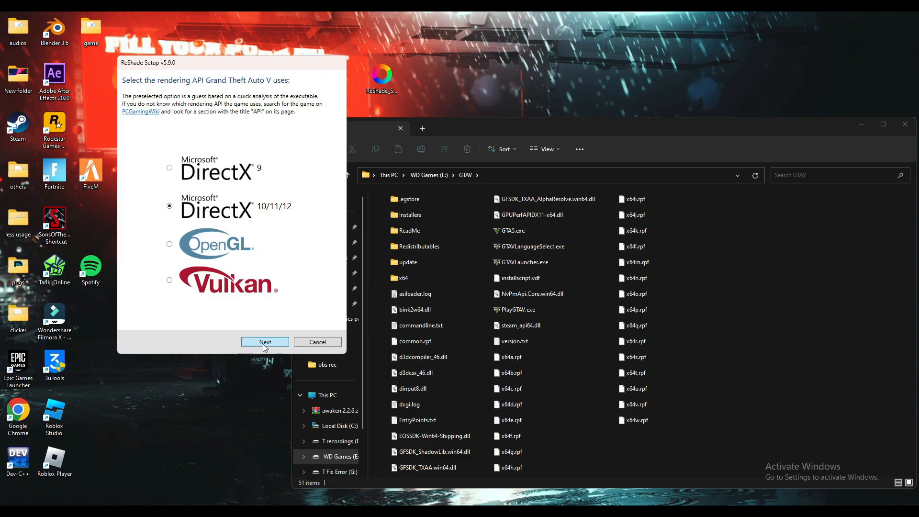
click(264, 342)
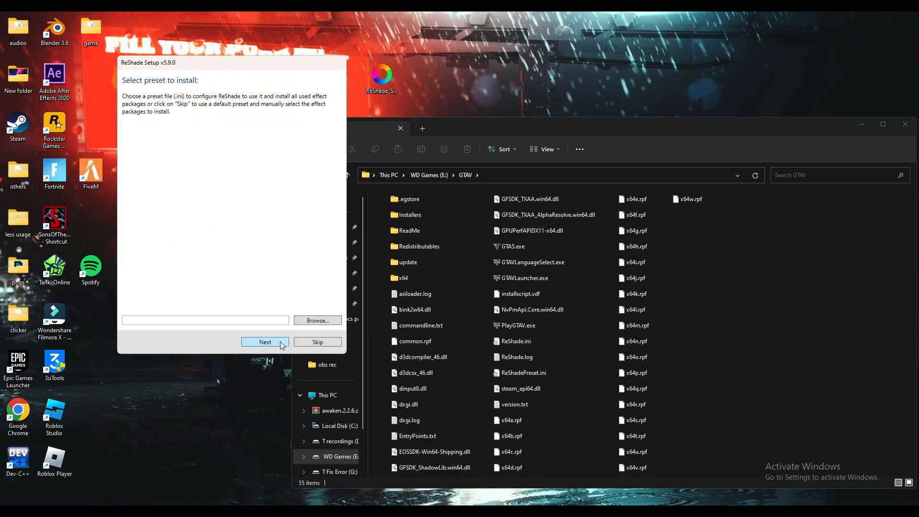
- Skip presets and install ReShade keeping only the Standard effects package
click(264, 342)
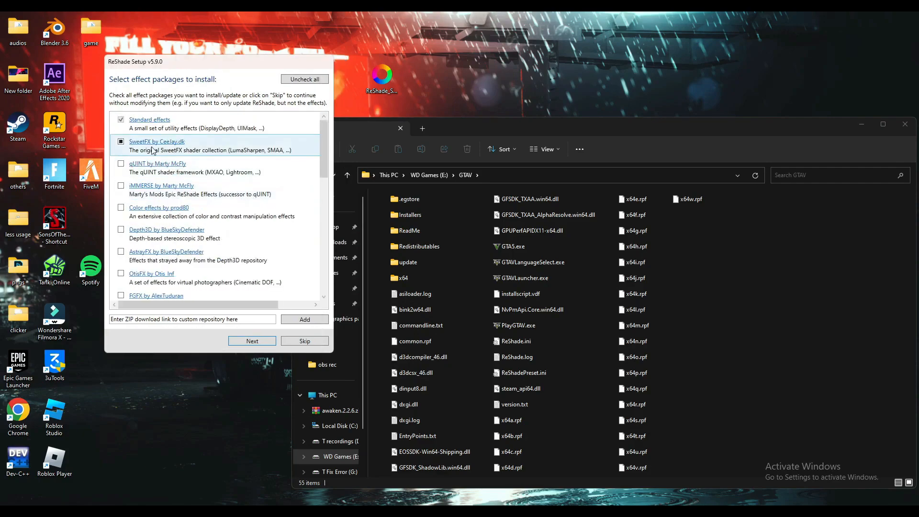
click(121, 141)
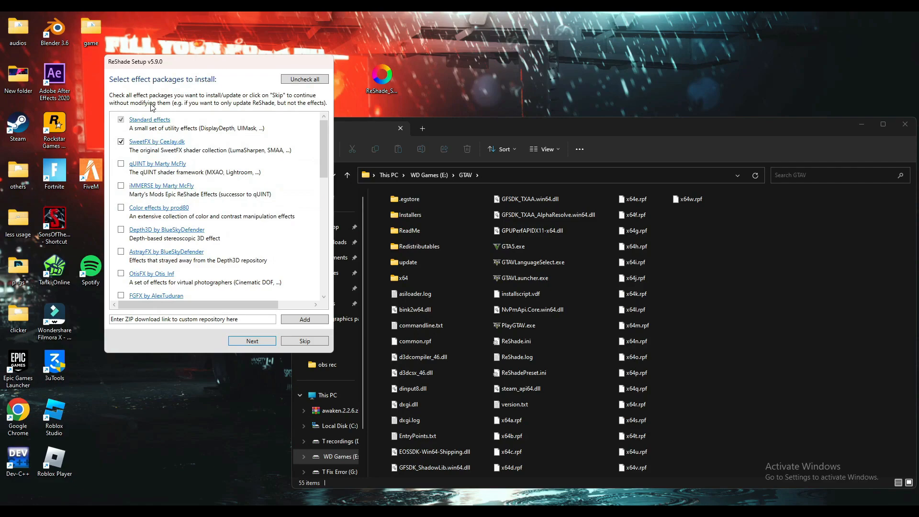
click(304, 79)
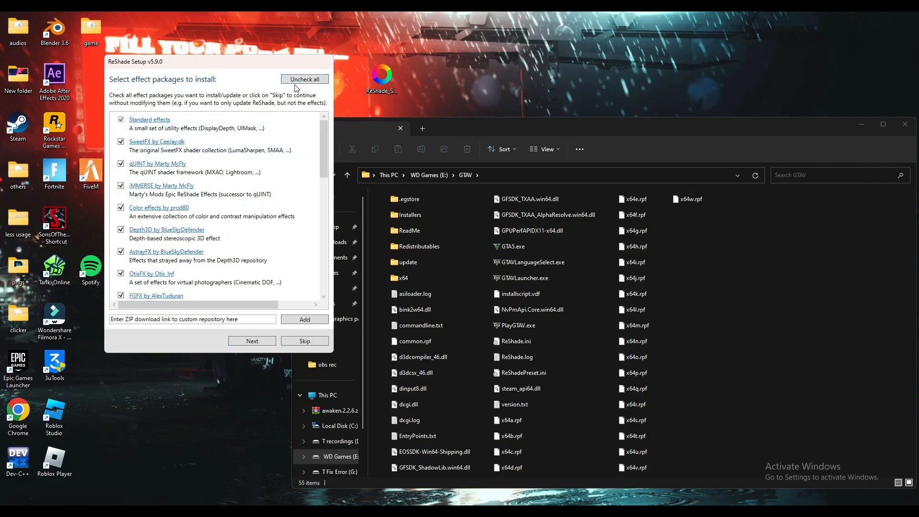
click(305, 79)
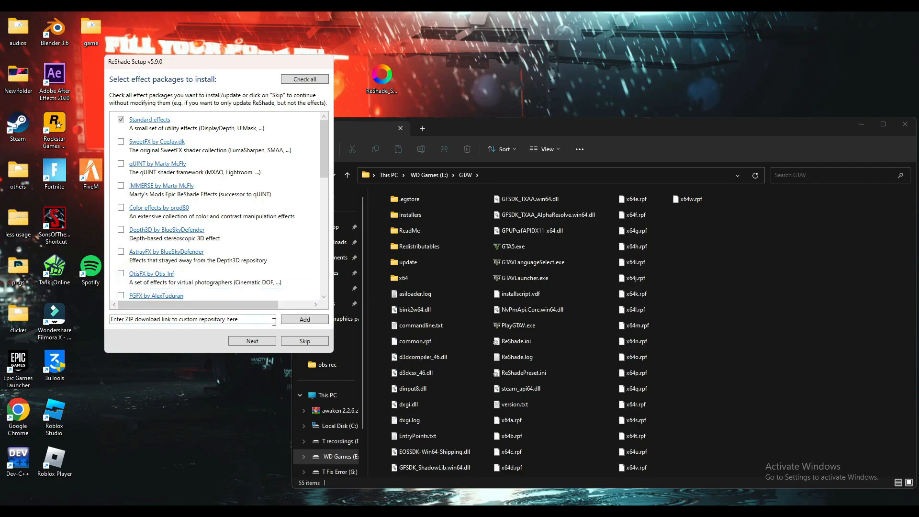
mouse_move(253, 341)
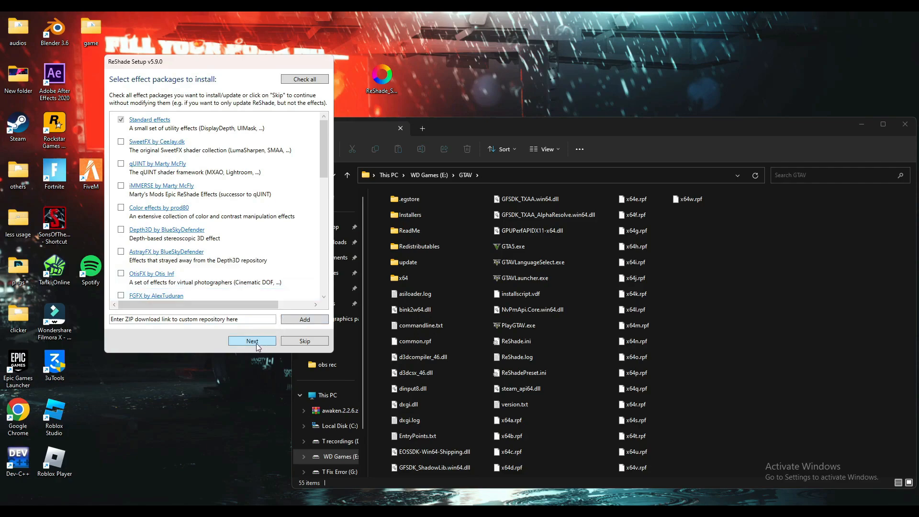
mouse_move(211, 168)
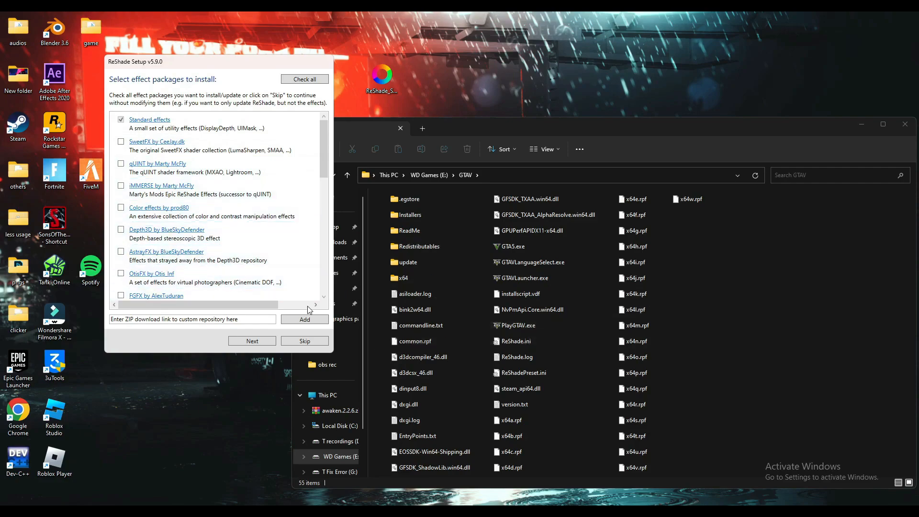
click(519, 294)
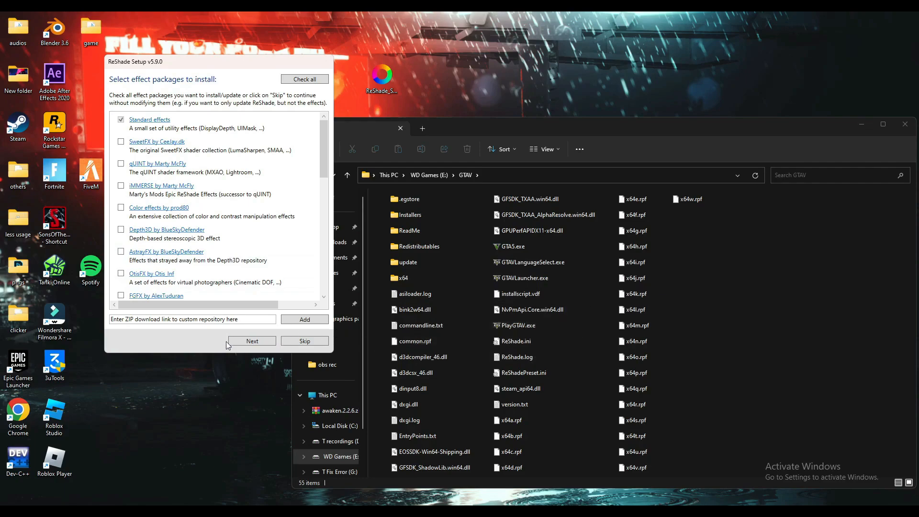
click(251, 340)
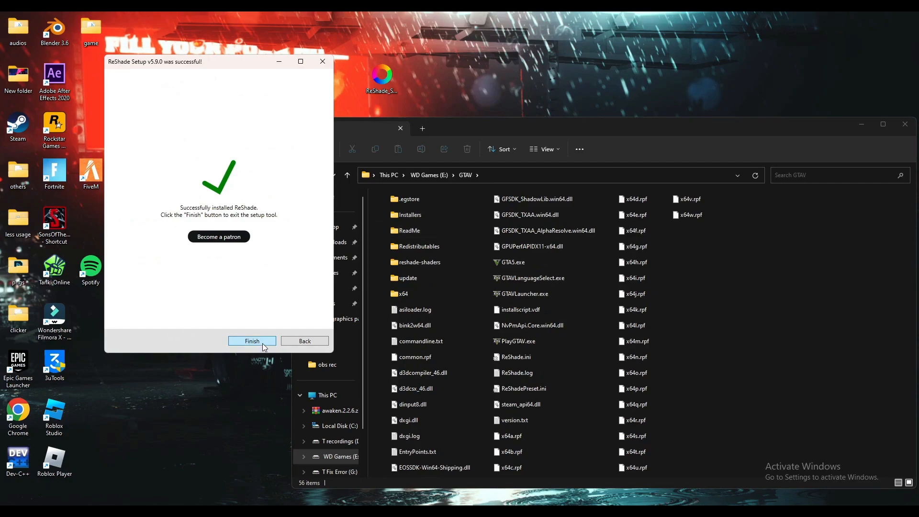
- Exit the installer and cut reshade-shaders, dxgi.dll, ReShade.ini, ReShade.log, ReShadePreset.ini from GTAV
click(251, 342)
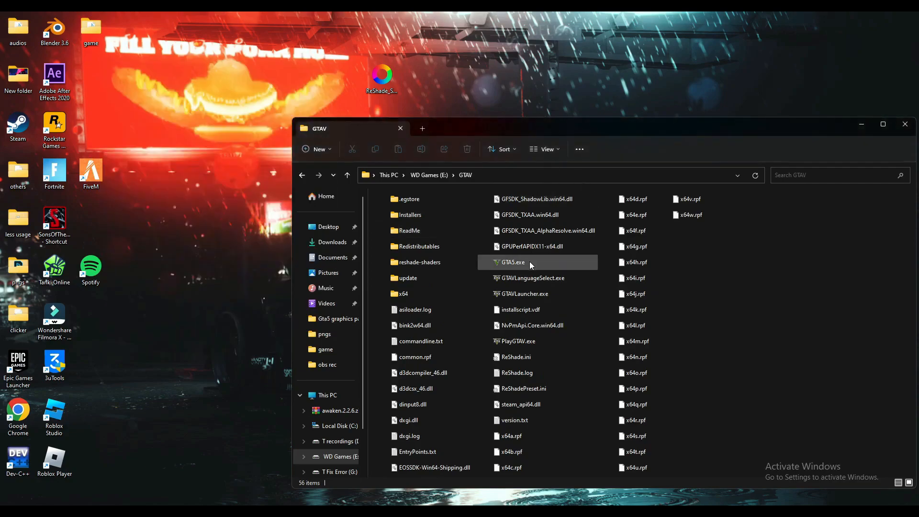
click(419, 262)
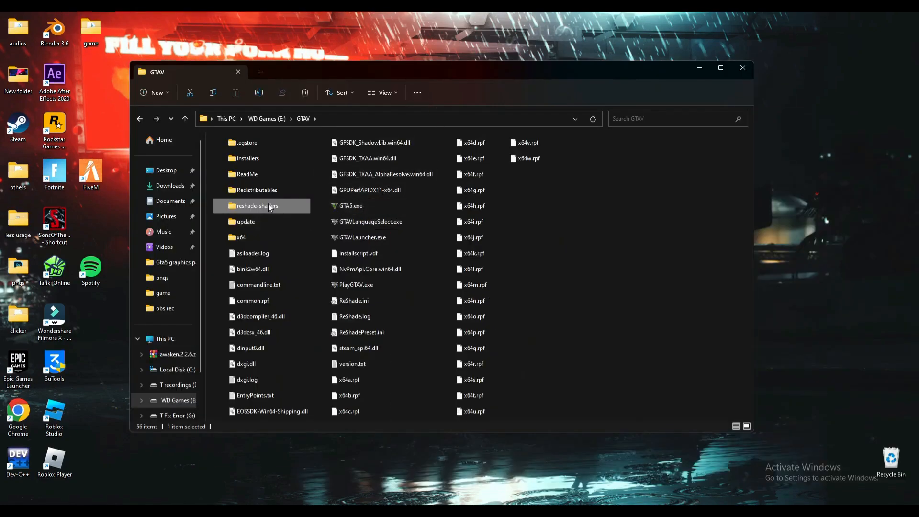
click(254, 395)
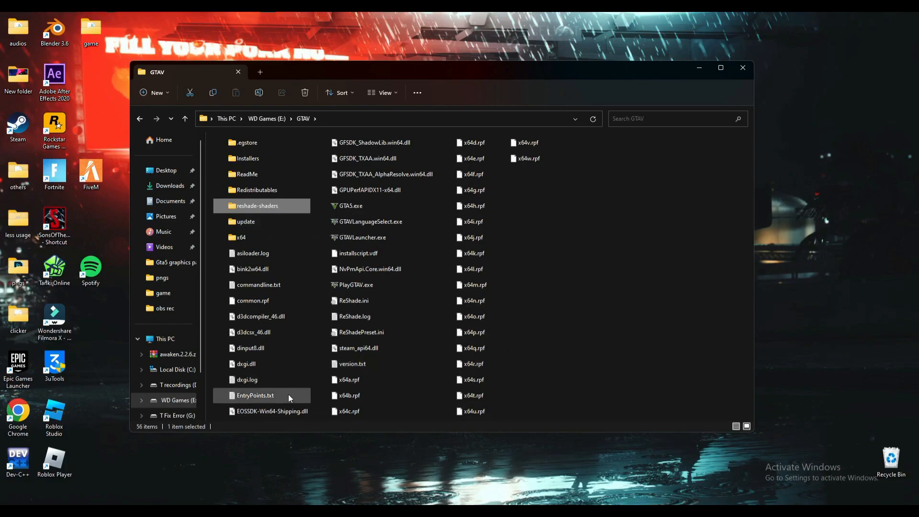
click(247, 364)
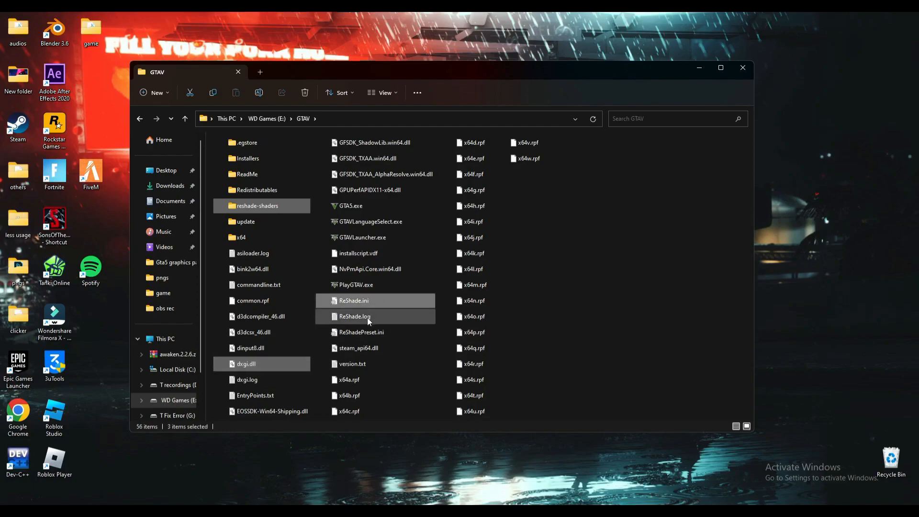
click(370, 268)
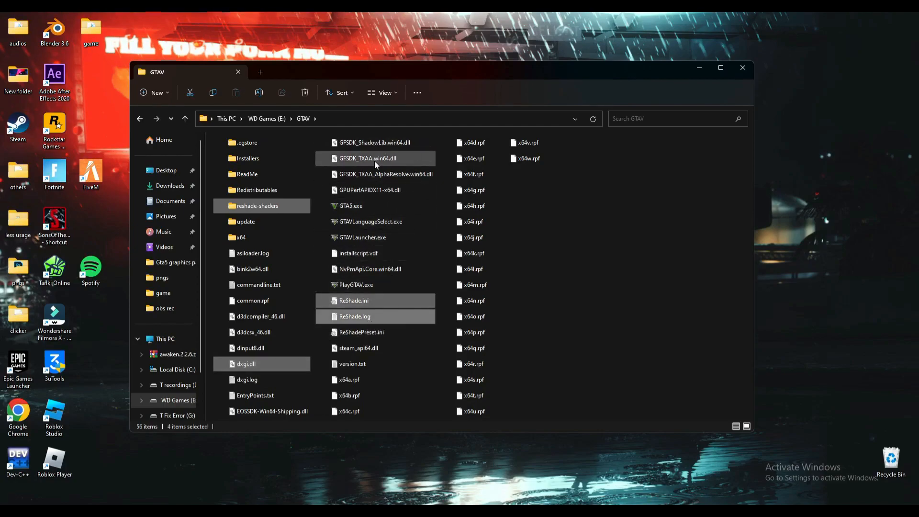
click(361, 333)
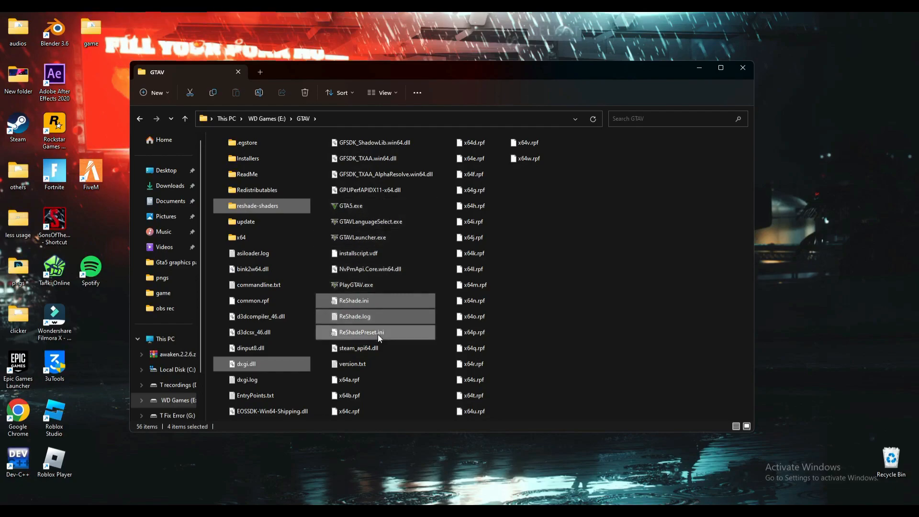
click(253, 269)
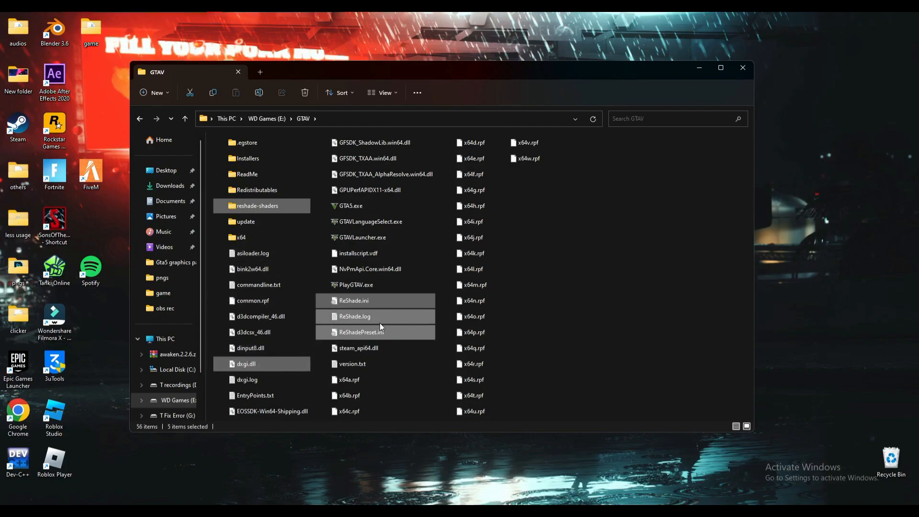
mouse_move(350, 317)
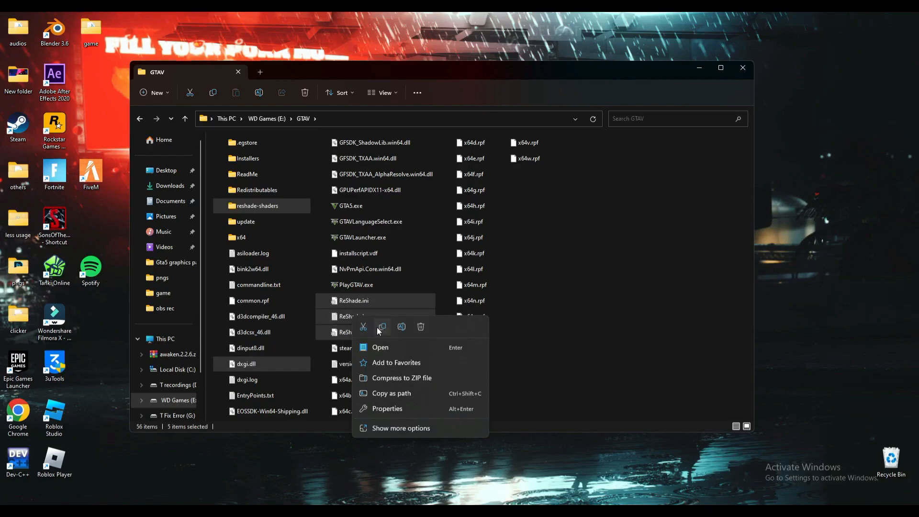
click(789, 116)
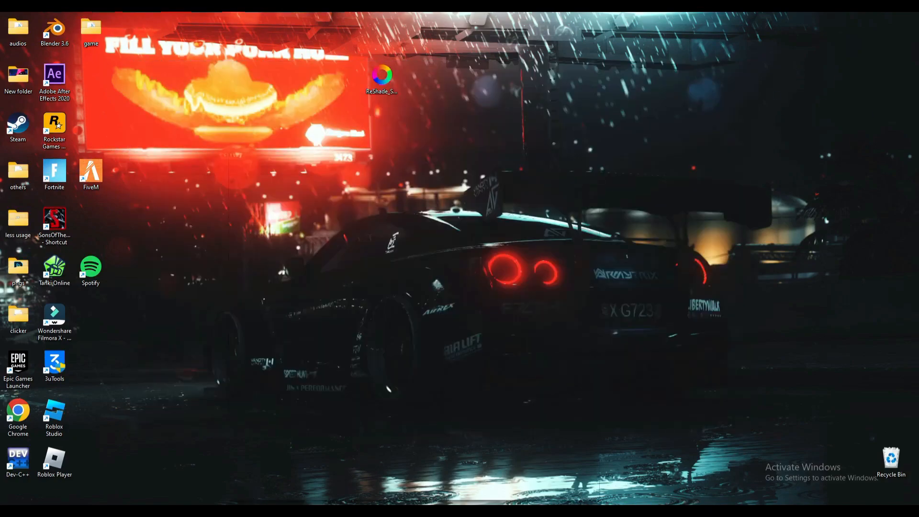
- Paste the ReShade files into AppData\Local\FiveM\FiveM Application Data\plugins
key(Win+r)
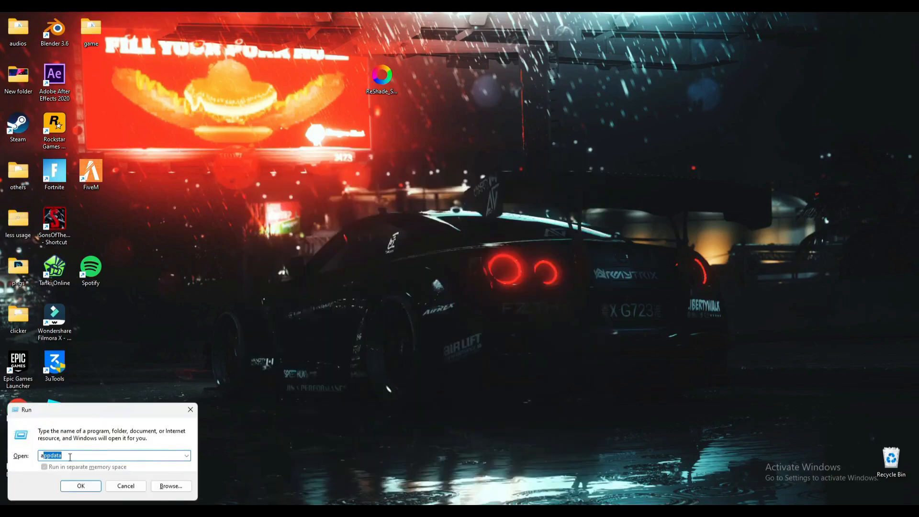
click(81, 486)
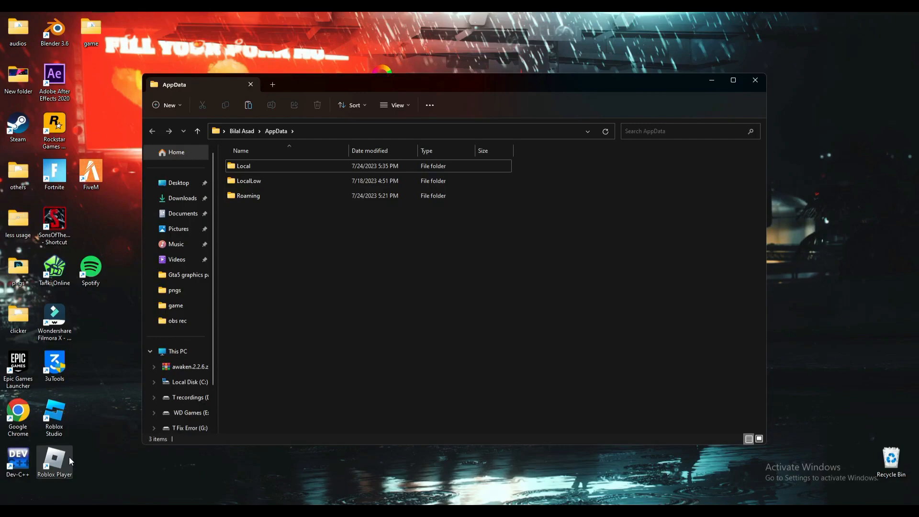
double_click(244, 166)
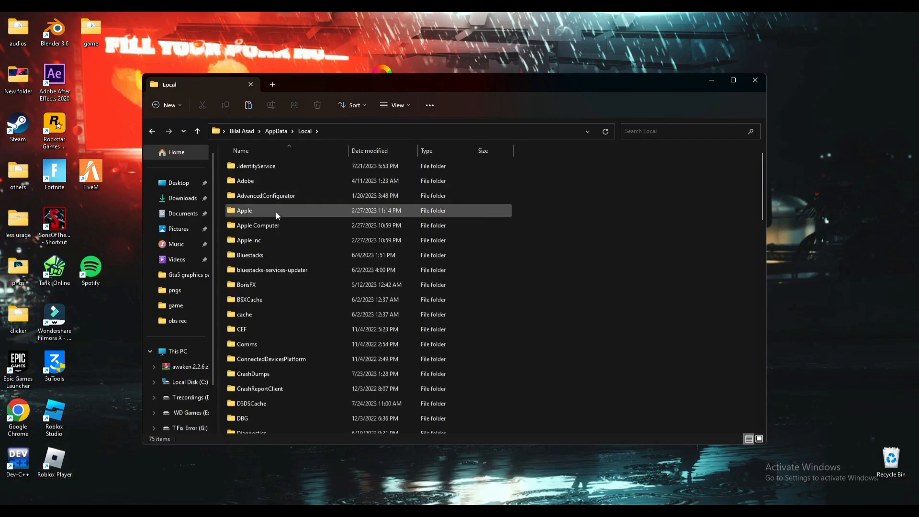
click(244, 211)
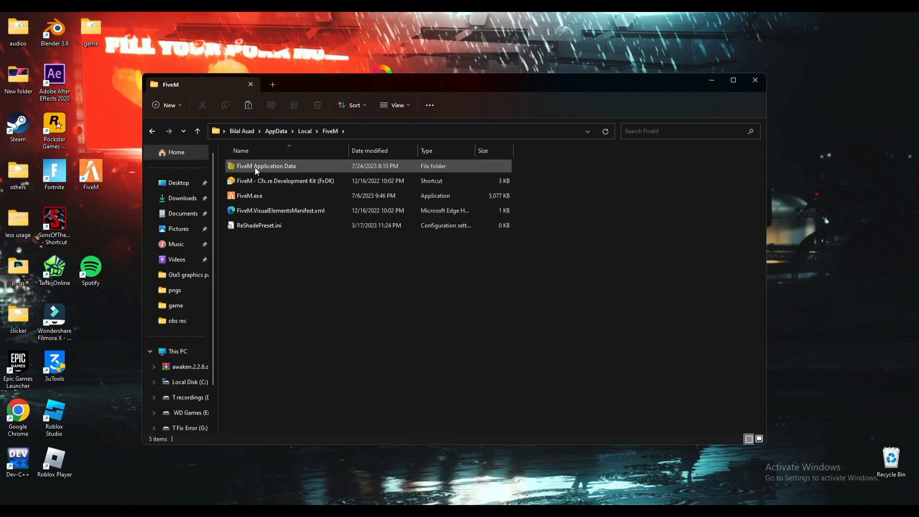
double_click(266, 167)
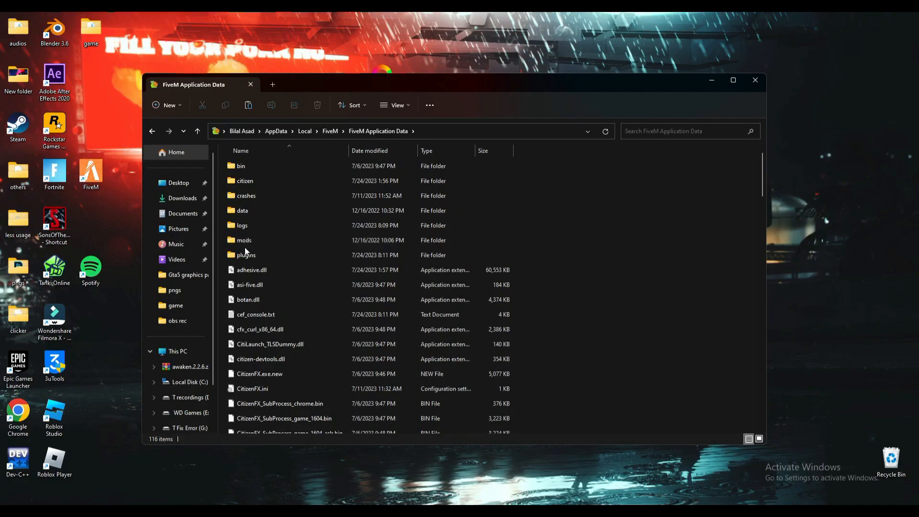
double_click(246, 254)
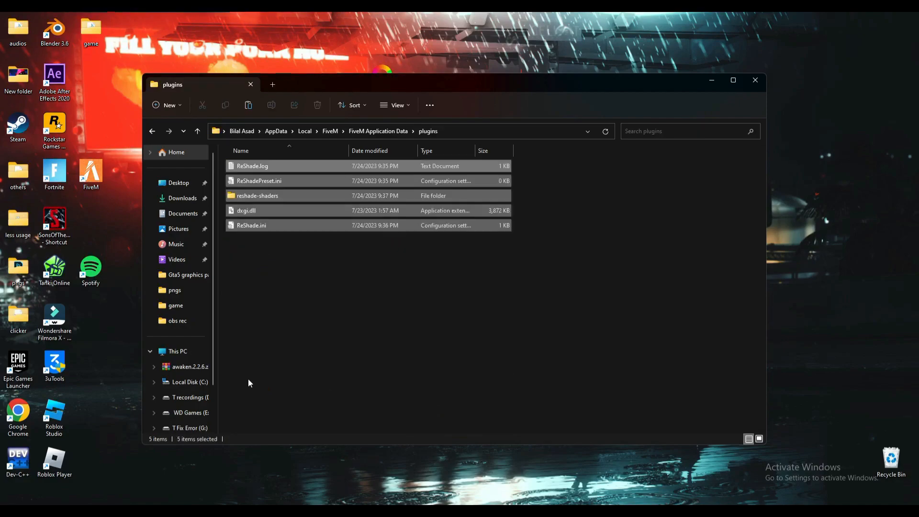
- Deselect the pasted ReShade files and close the plugins folder window
click(285, 297)
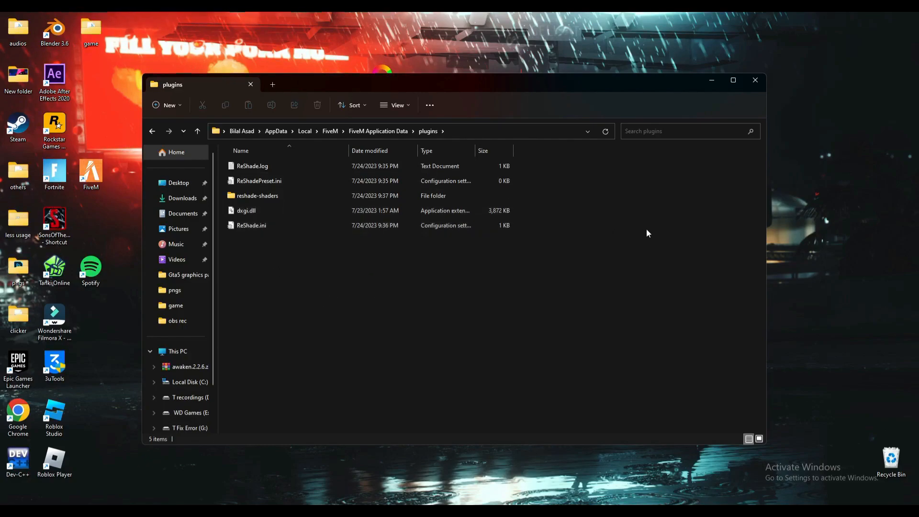
mouse_move(430, 222)
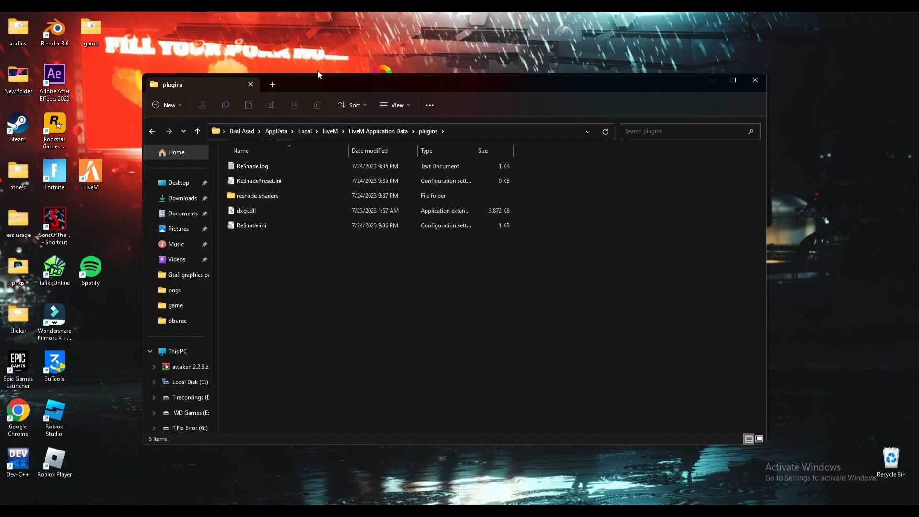
click(754, 80)
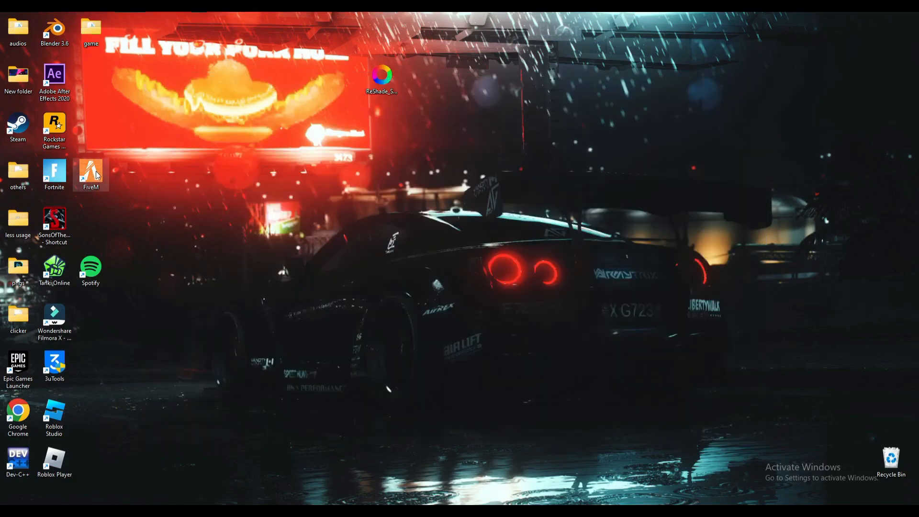
- Start FiveM from its desktop shortcut, reaching sign-in with the ReShade 5.9.0 banner
double_click(91, 172)
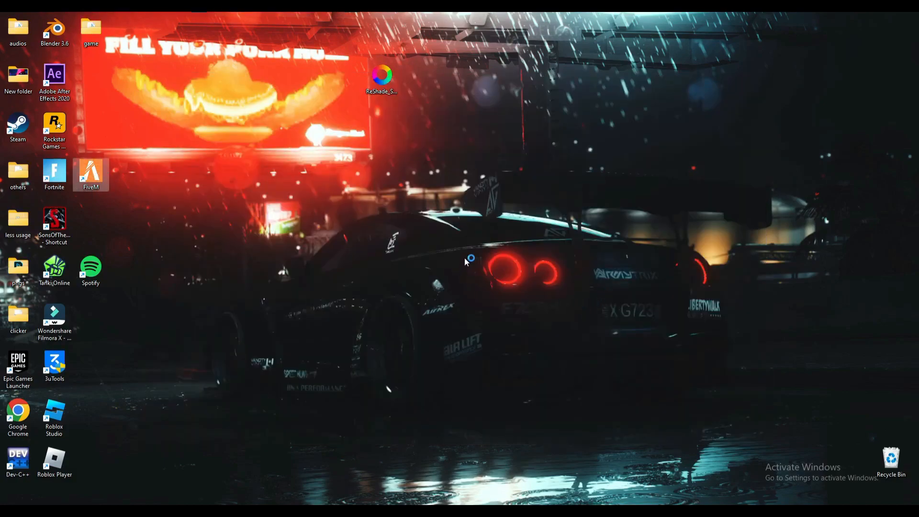
double_click(91, 174)
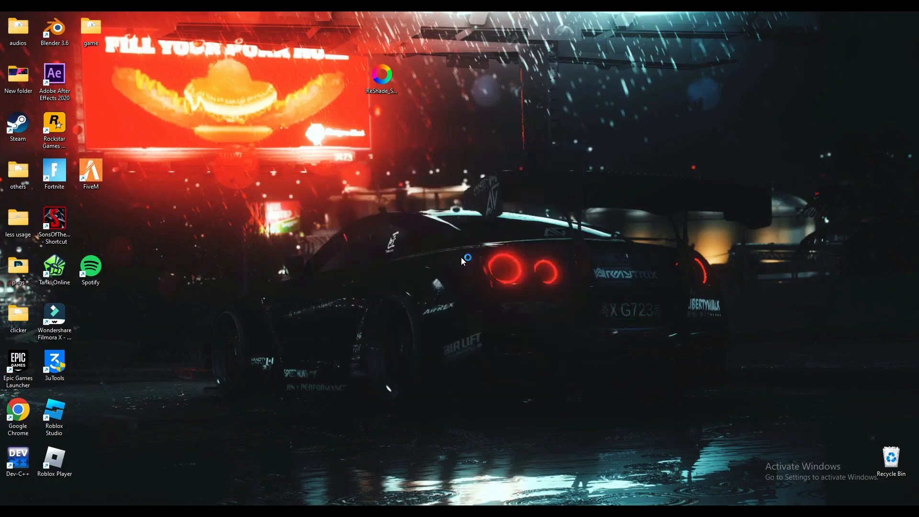
mouse_move(463, 262)
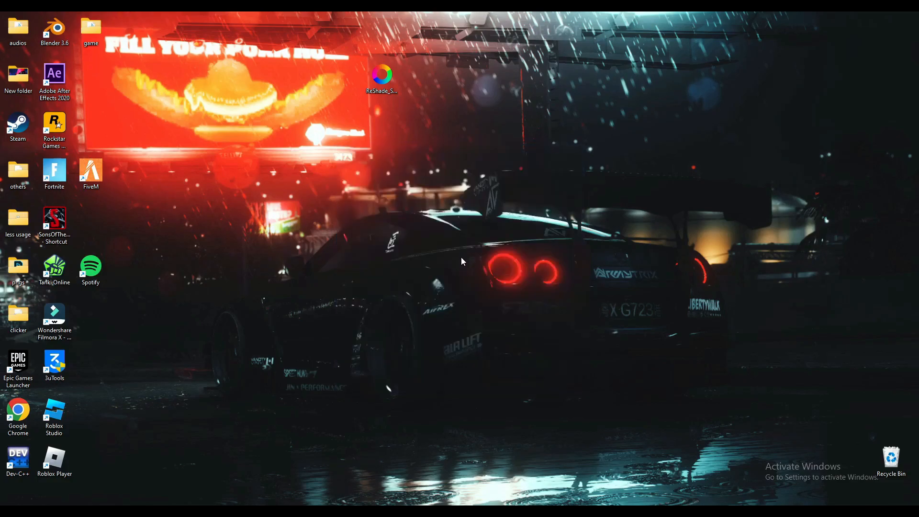
double_click(91, 173)
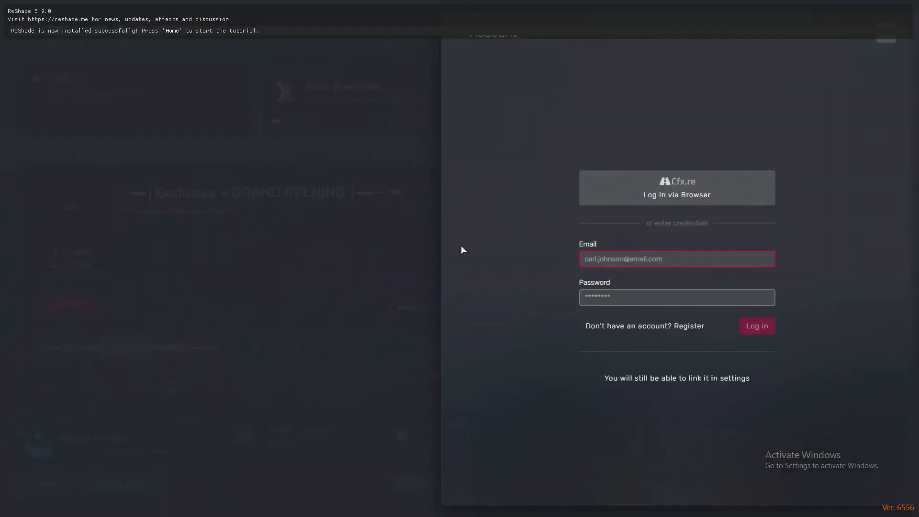
mouse_move(44, 16)
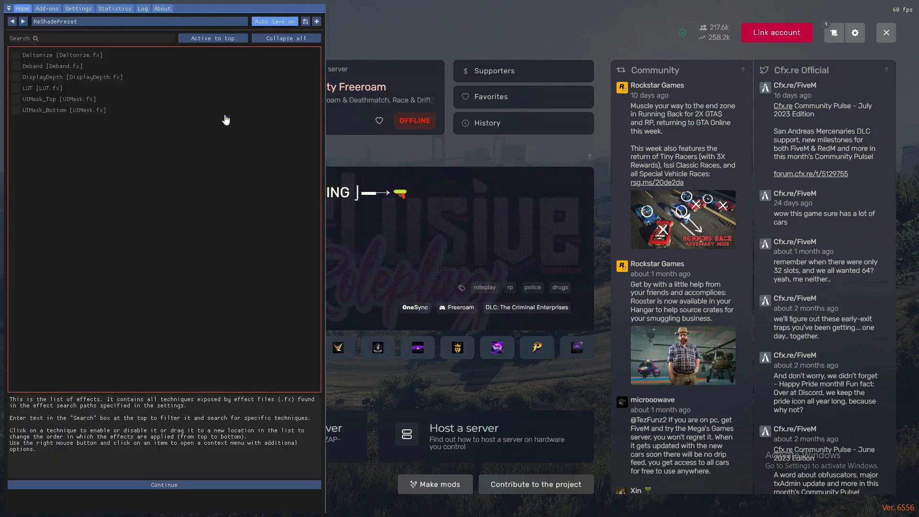
click(16, 99)
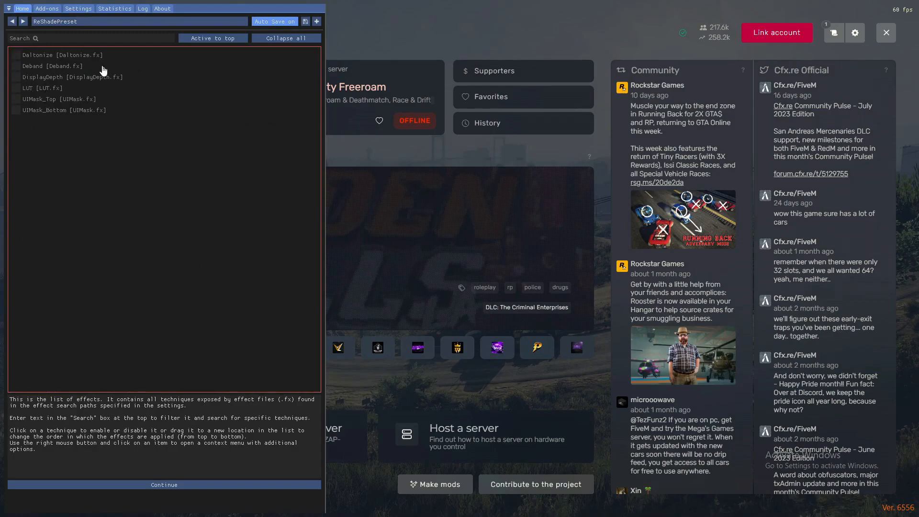
mouse_move(355, 147)
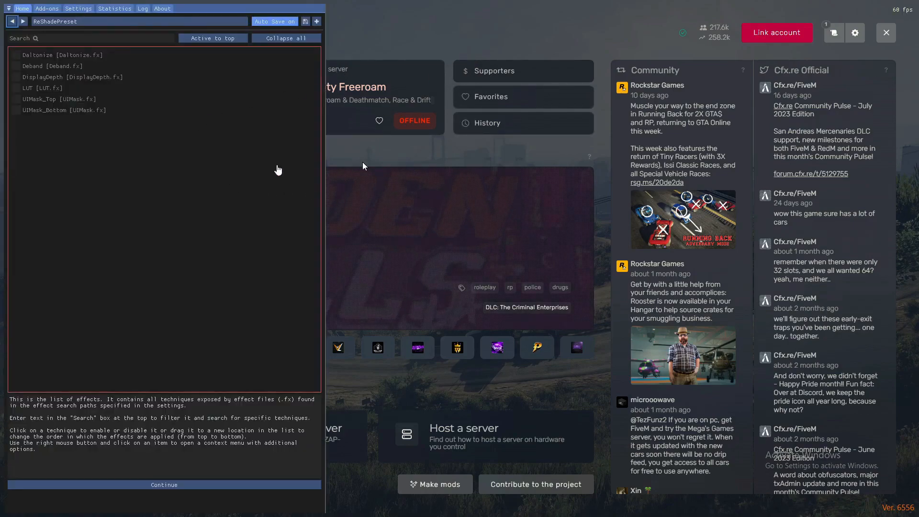
mouse_move(233, 219)
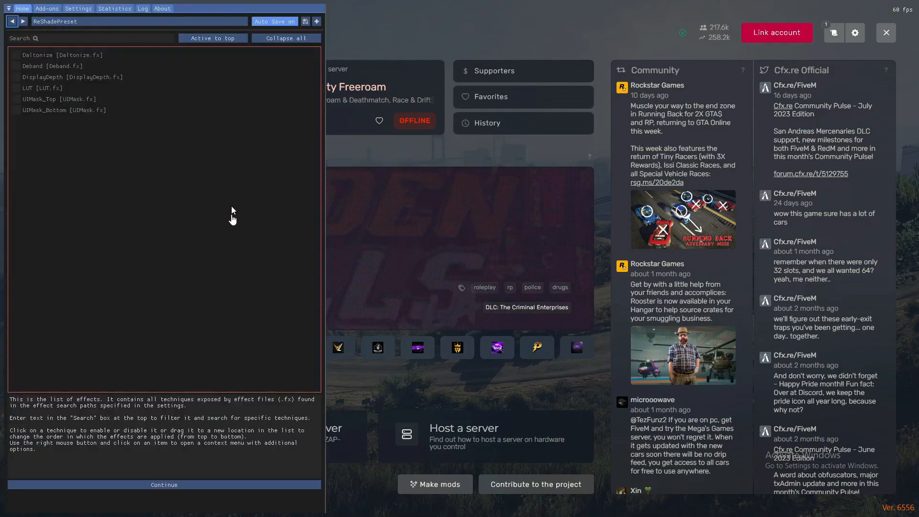
mouse_move(421, 198)
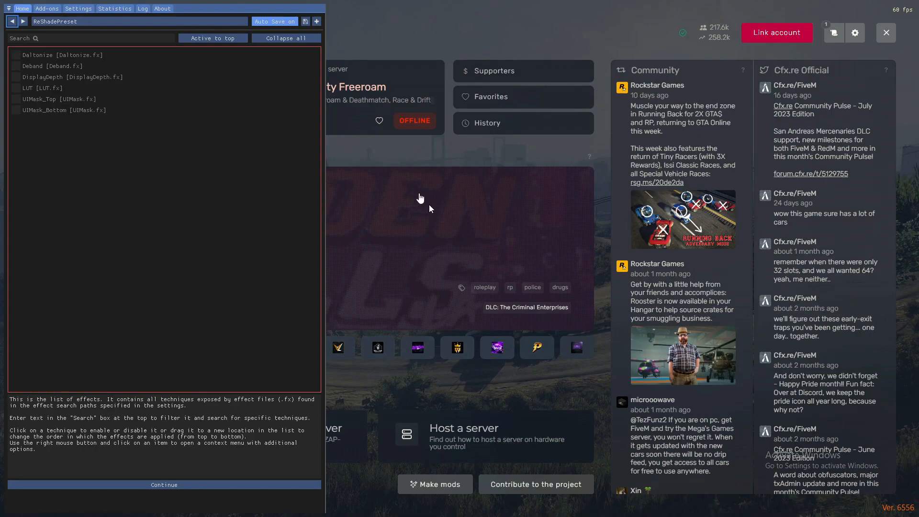
mouse_move(369, 154)
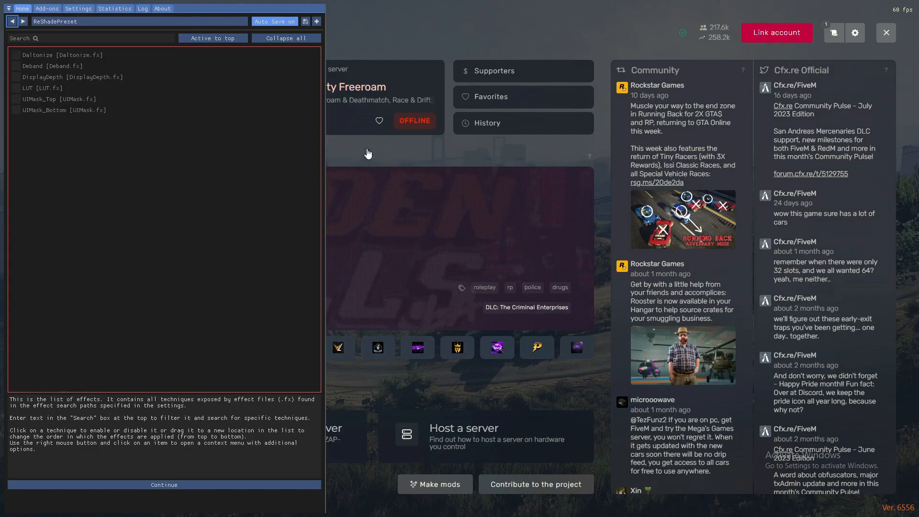
mouse_move(403, 274)
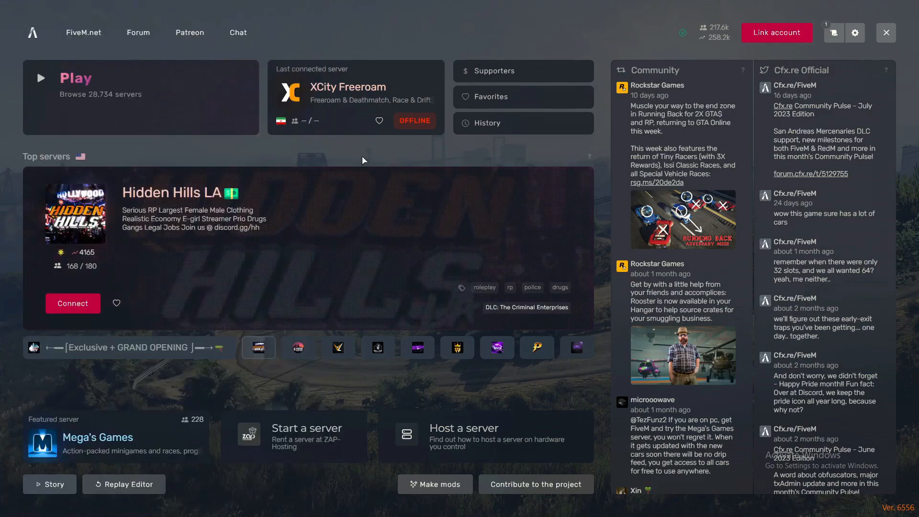
mouse_move(328, 200)
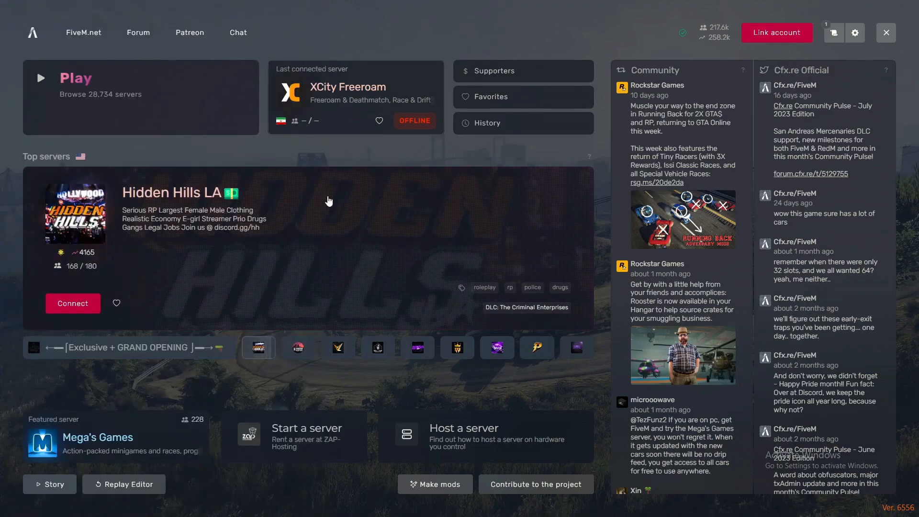
mouse_move(474, 218)
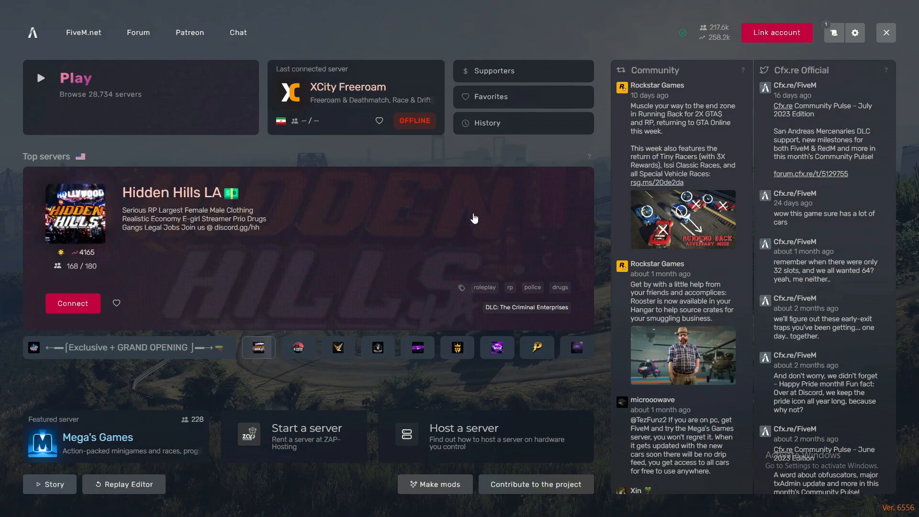
mouse_move(484, 205)
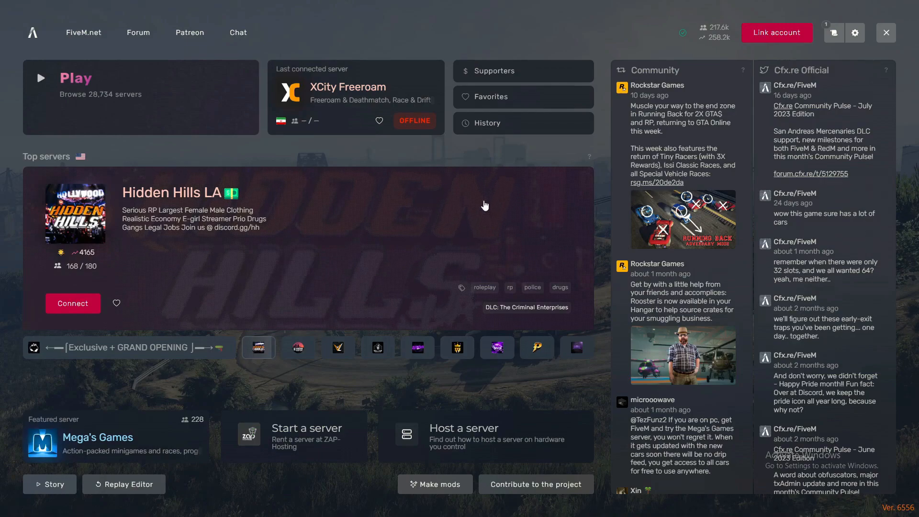
mouse_move(504, 254)
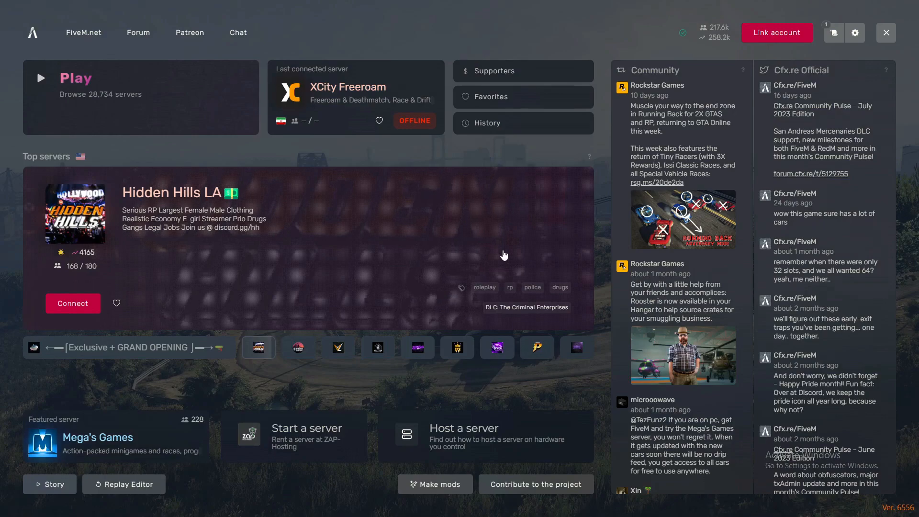